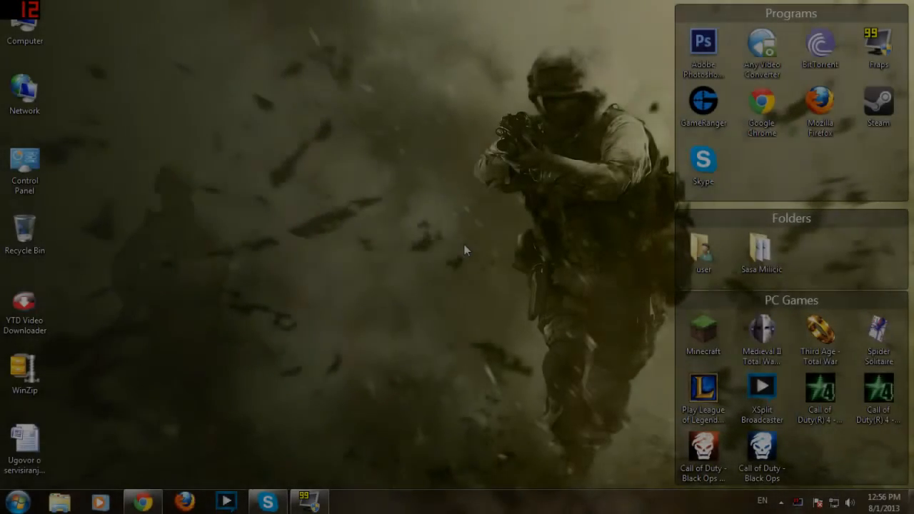
pyautogui.moveTo(622, 320)
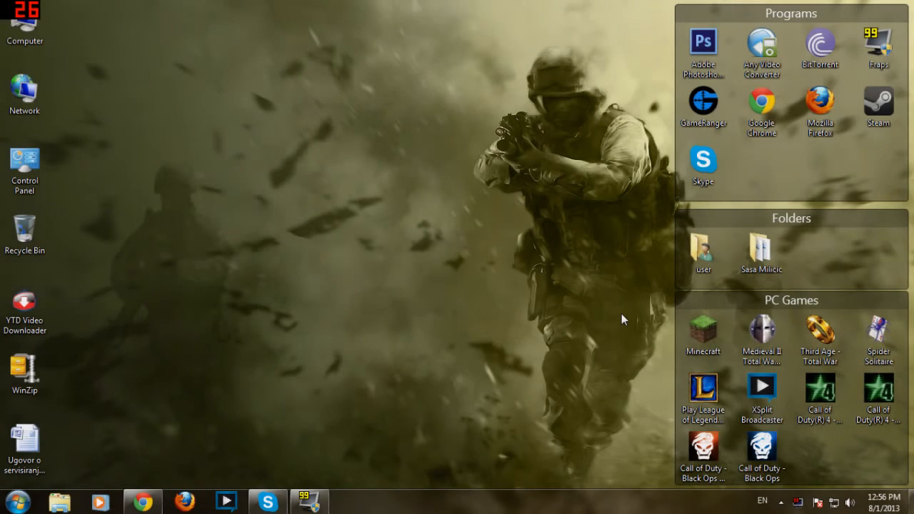
# Browse from Computer through Local Disk (D:), Program Files (x86), Activision to the Call of Duty - Black Ops players folder
pyautogui.click(762, 454)
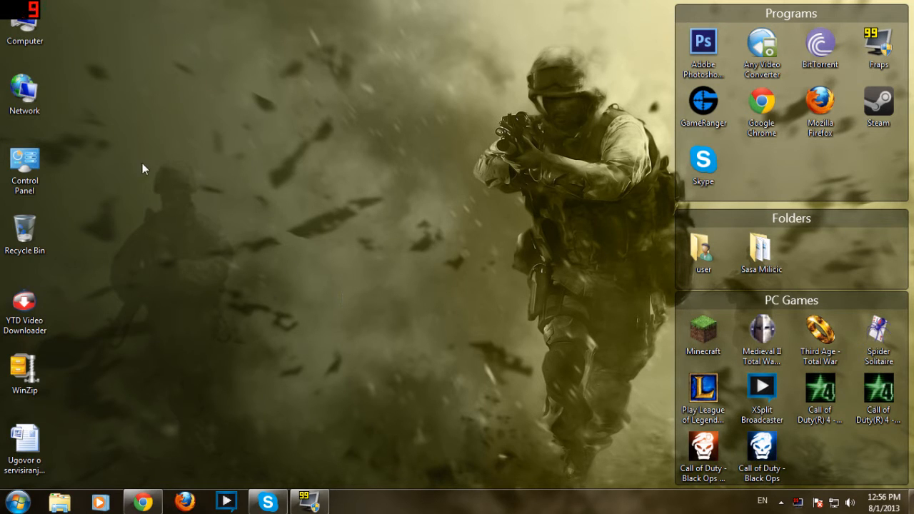
pyautogui.click(24, 26)
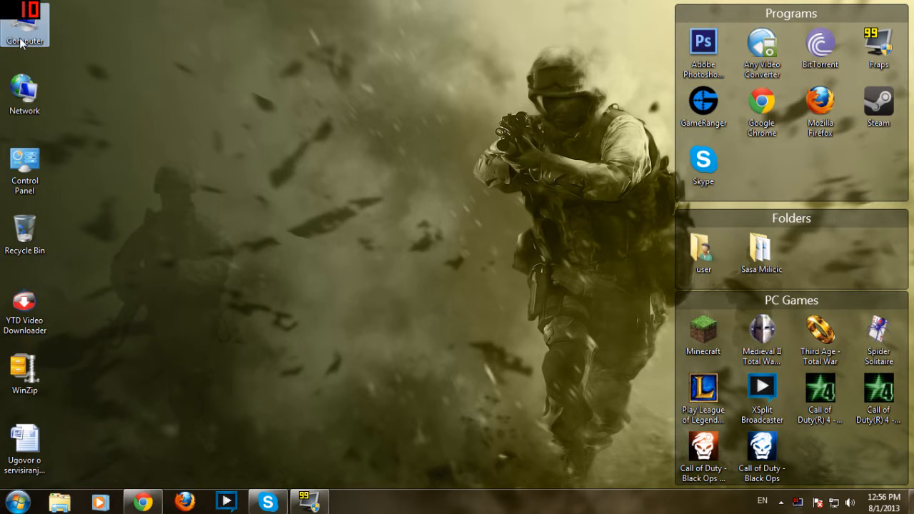
pyautogui.doubleClick(25, 25)
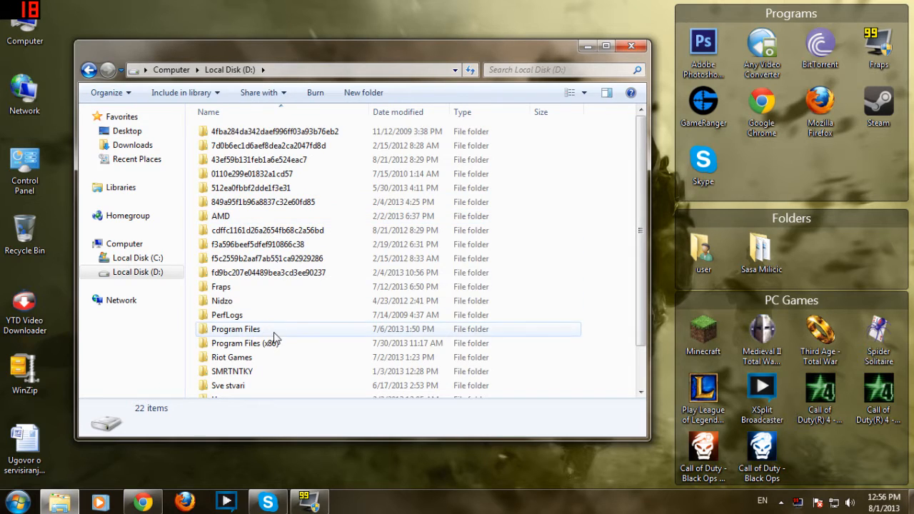
pyautogui.doubleClick(246, 343)
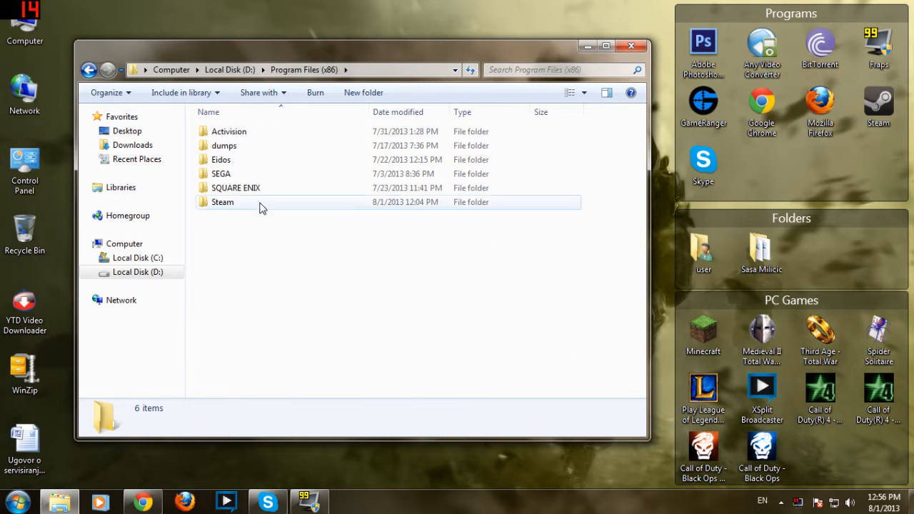
pyautogui.doubleClick(228, 131)
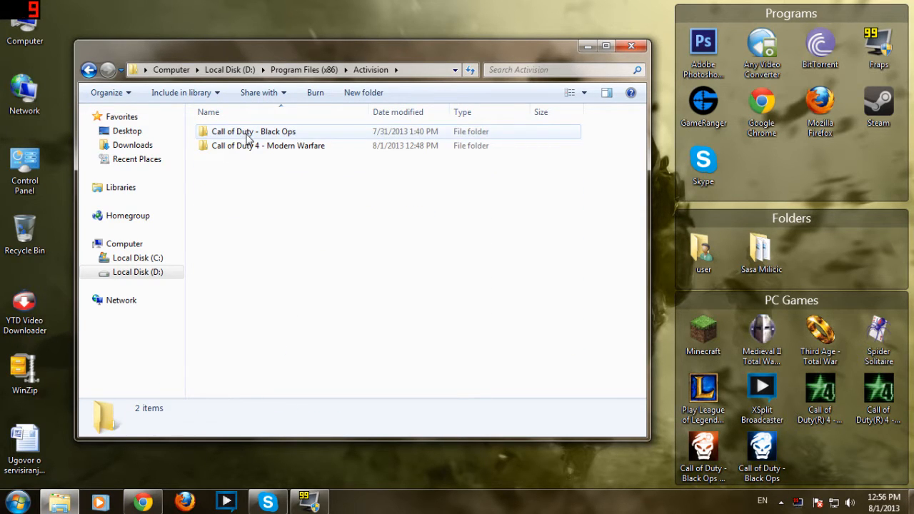
pyautogui.doubleClick(252, 131)
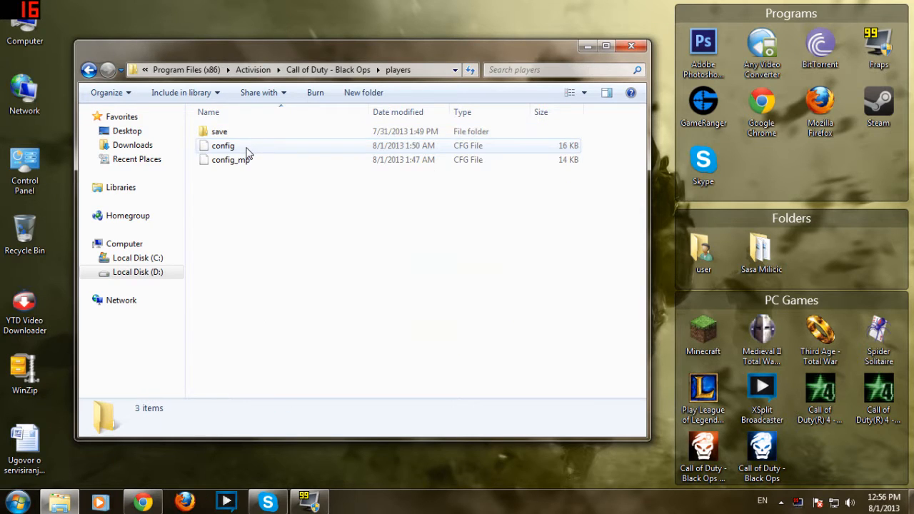
# Check the config file's Properties, then load config into Notepad for editing
pyautogui.click(223, 145)
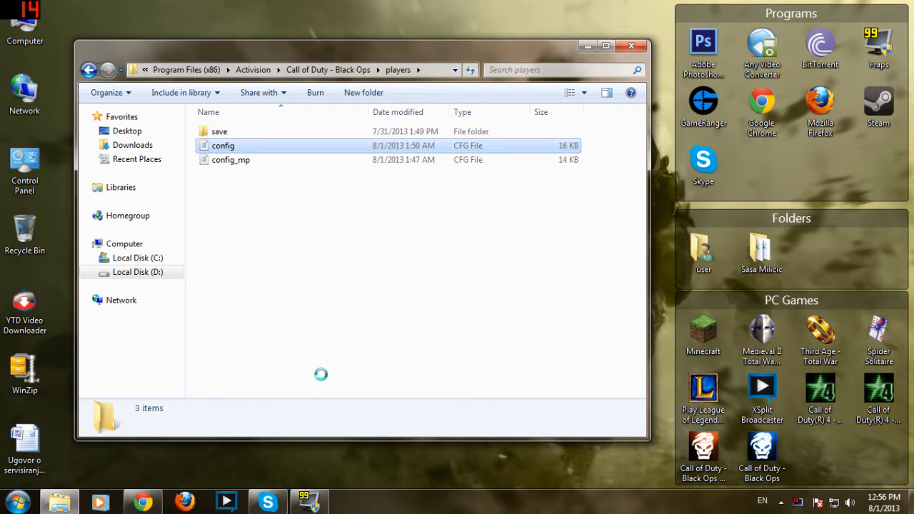
pyautogui.rightClick(223, 146)
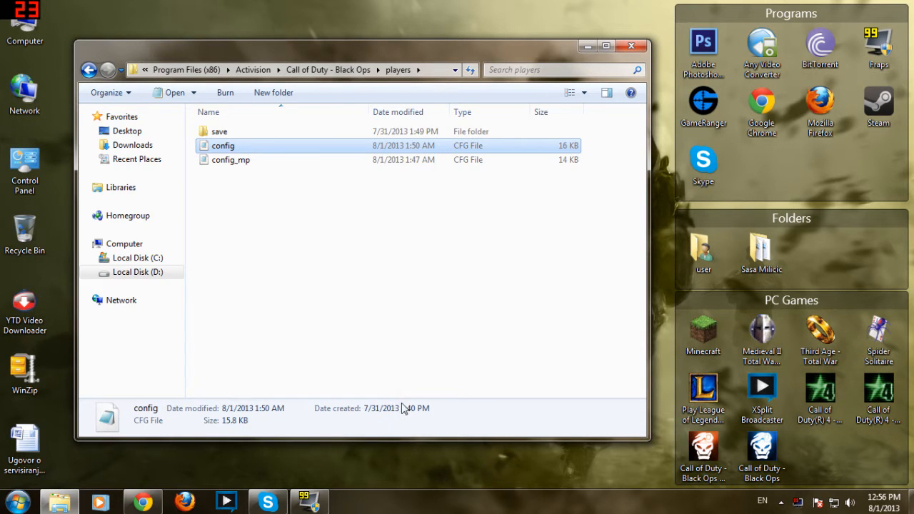
pyautogui.click(223, 146)
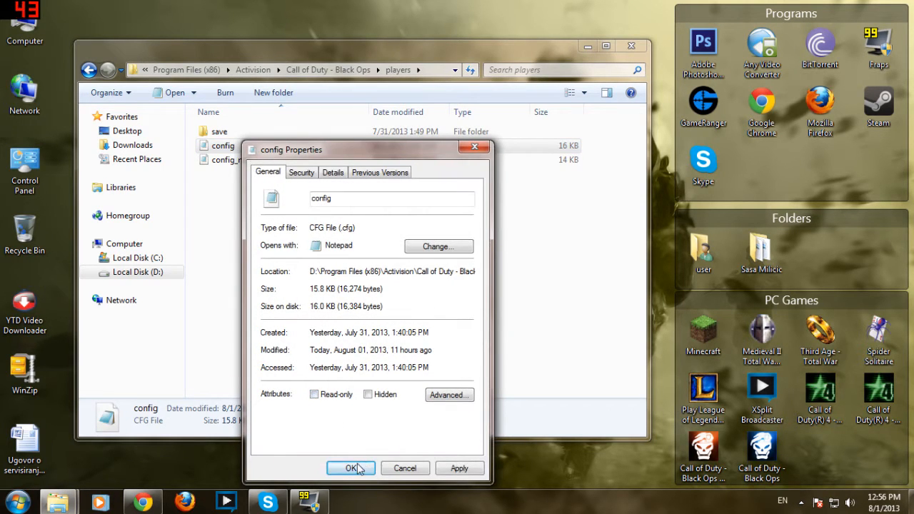
pyautogui.click(352, 468)
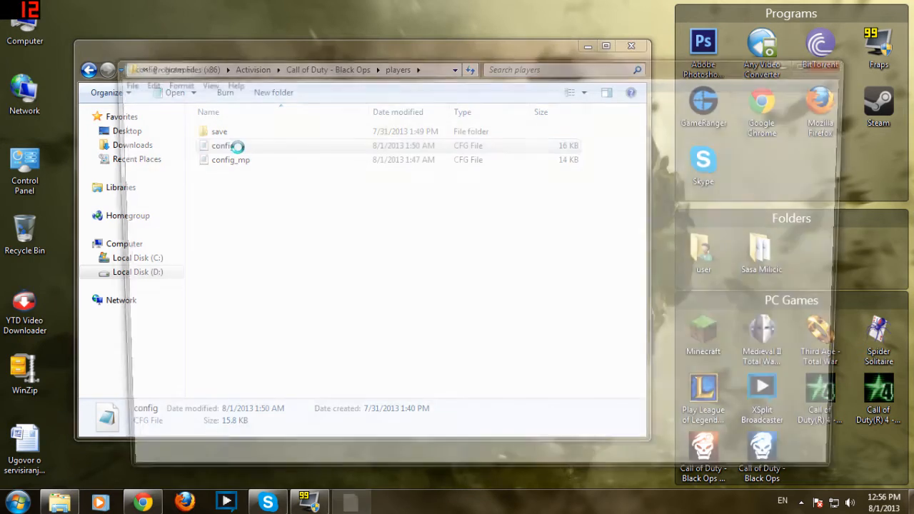
pyautogui.doubleClick(223, 146)
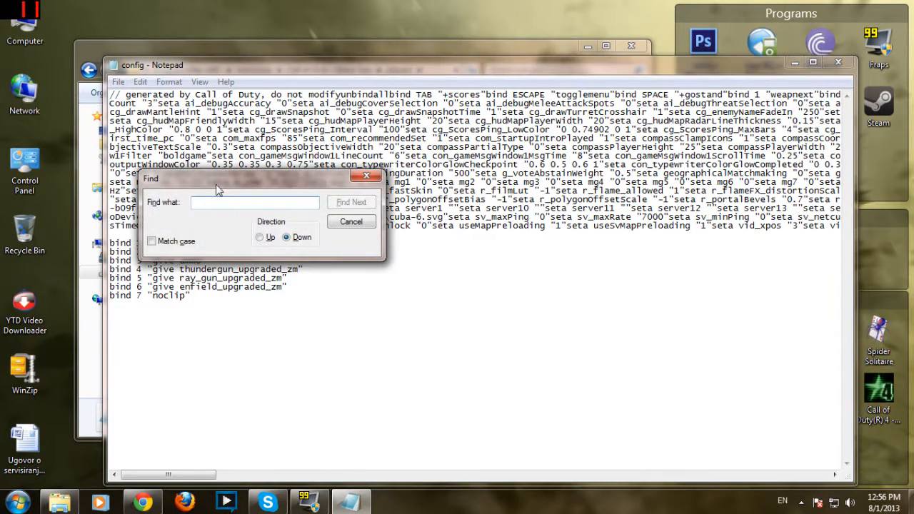
# Search the config text for 'monkey' until the monkeytoy entry is found
pyautogui.write('monke')
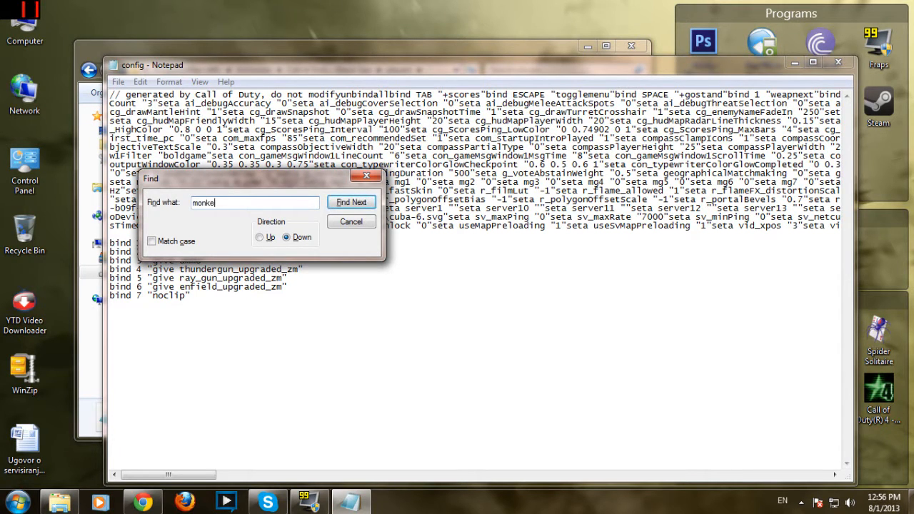
pyautogui.click(351, 203)
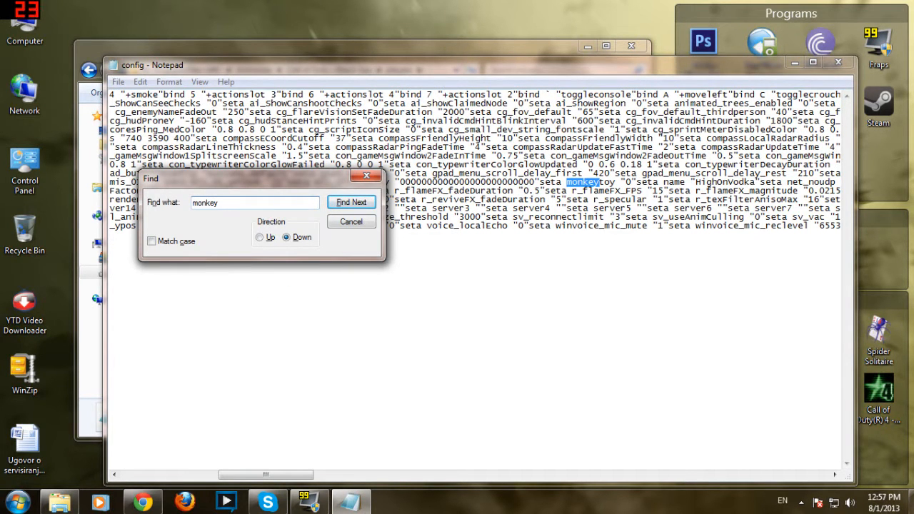
pyautogui.click(351, 202)
pyautogui.write('1')
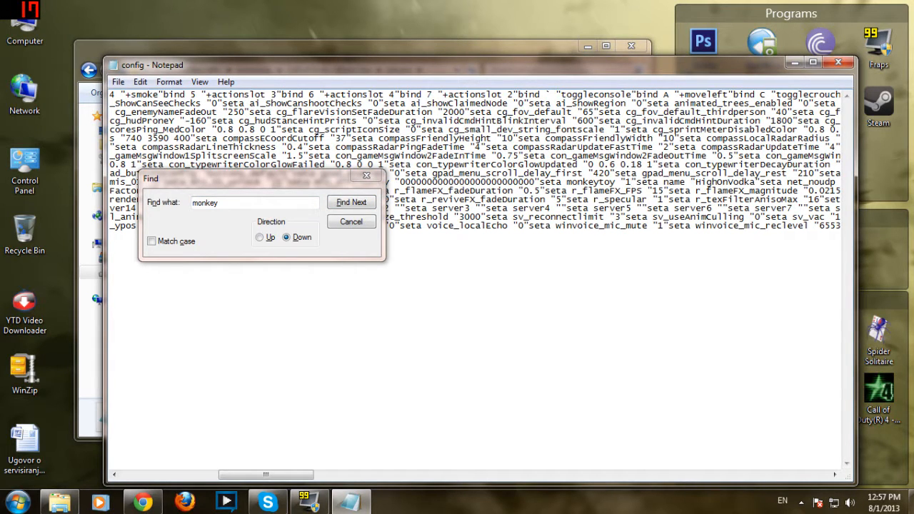
pyautogui.click(351, 203)
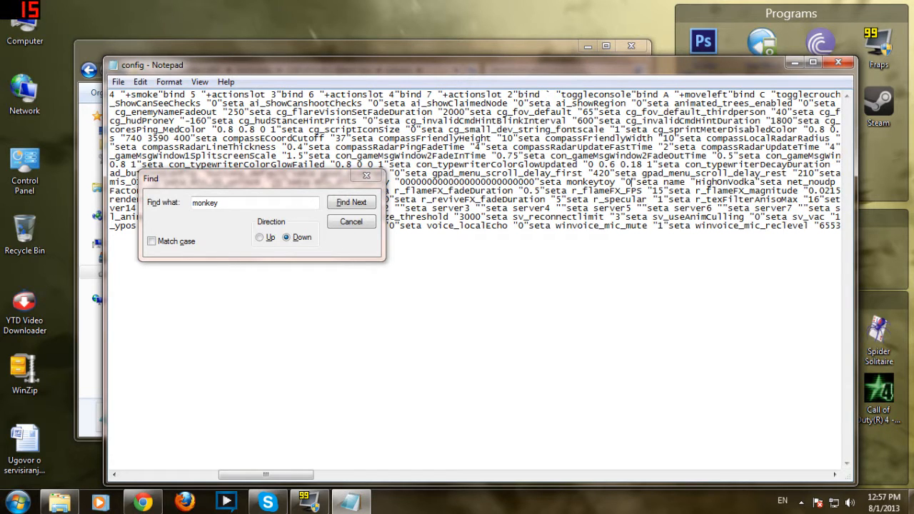
pyautogui.moveTo(369, 189)
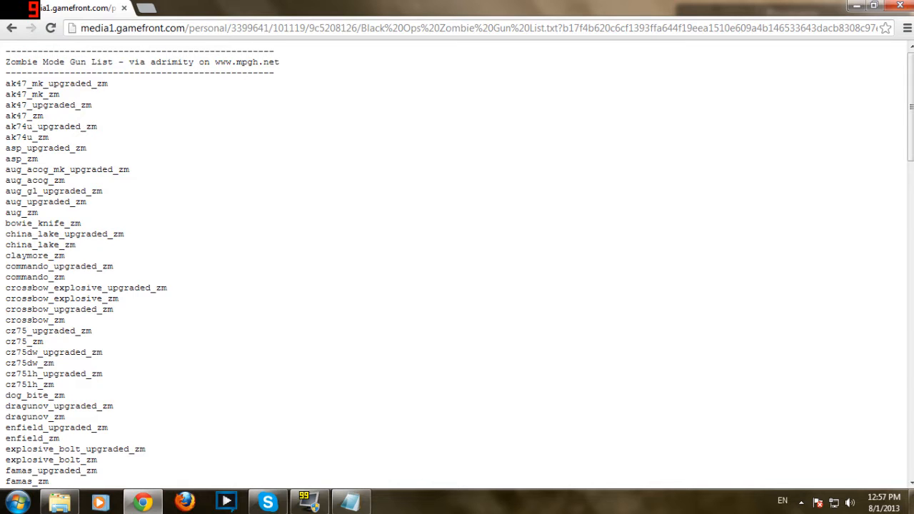
# Scroll through the Zombie Mode Gun List weapon names in Chrome
pyautogui.scroll(-3)
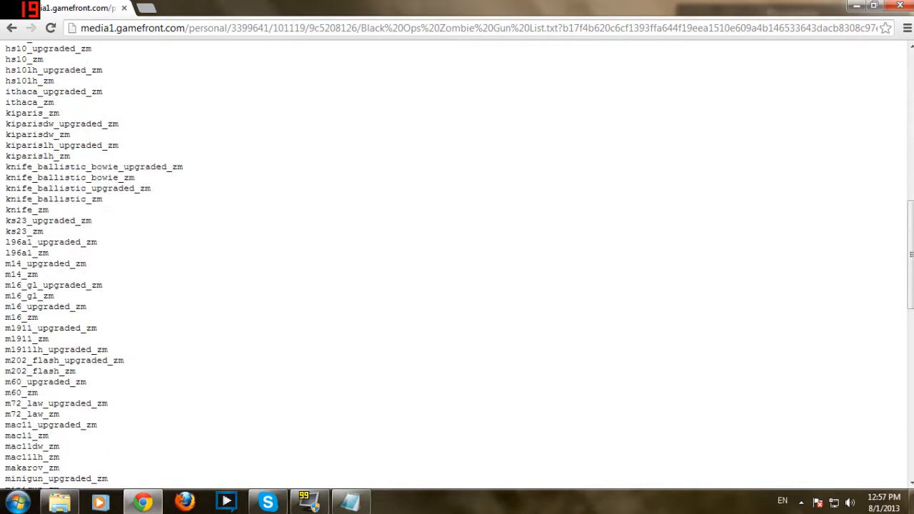
pyautogui.scroll(-3)
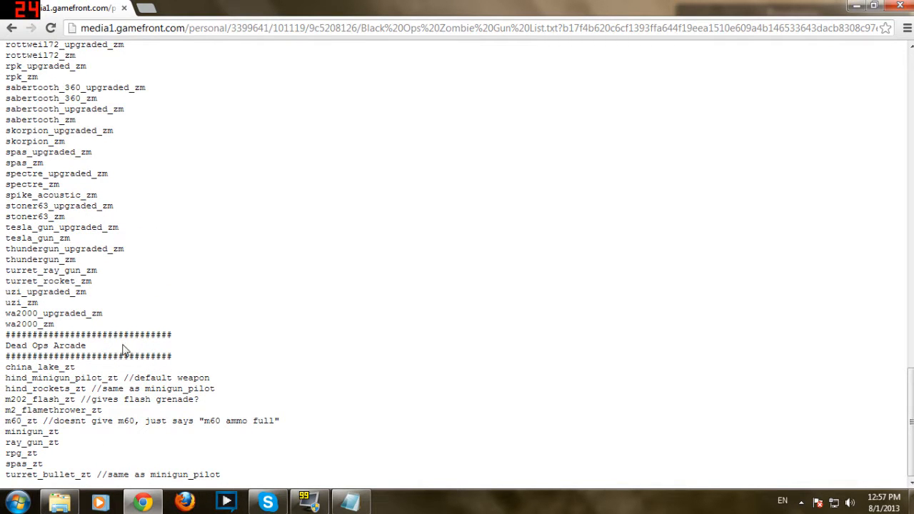
pyautogui.scroll(3)
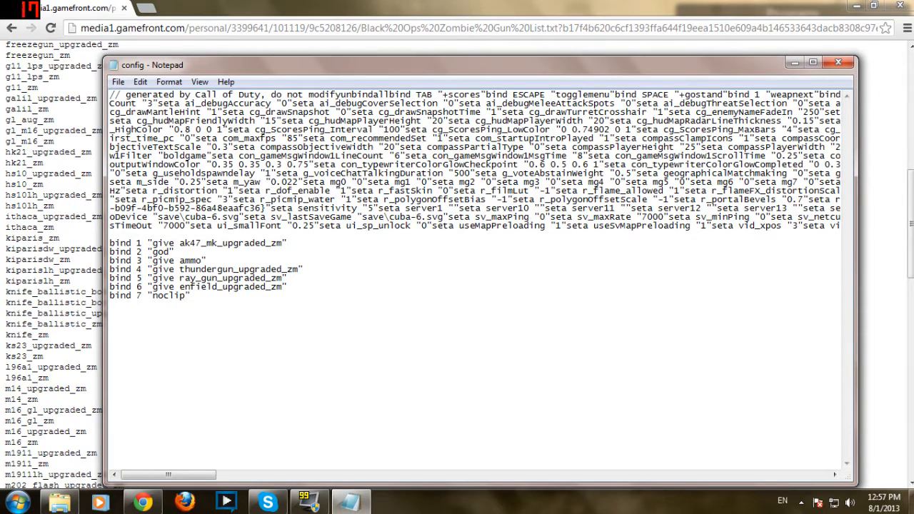
# Erase bind 1's give ak47_mk_upgraded_zm command and start a new give command
pyautogui.doubleClick(218, 243)
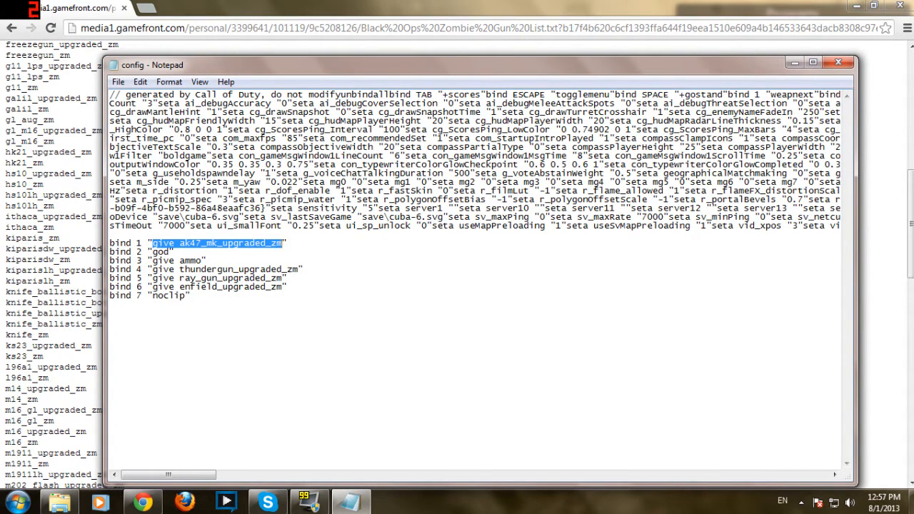
pyautogui.press('Delete')
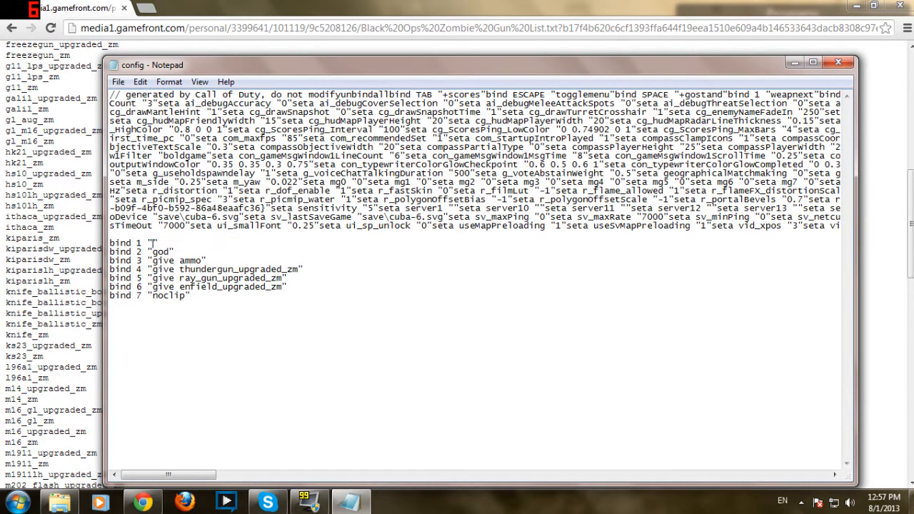
pyautogui.write('g')
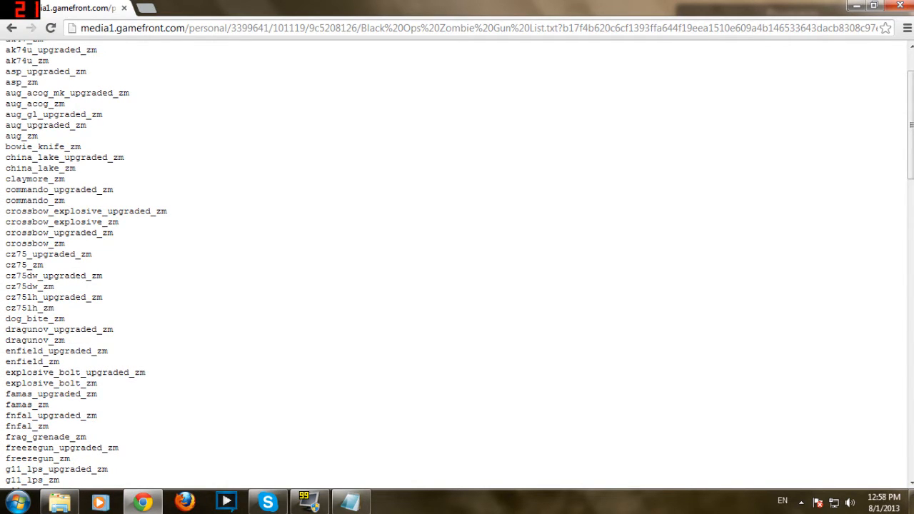
# Scroll the gun list down to mp40_upgraded_zm
pyautogui.scroll(3)
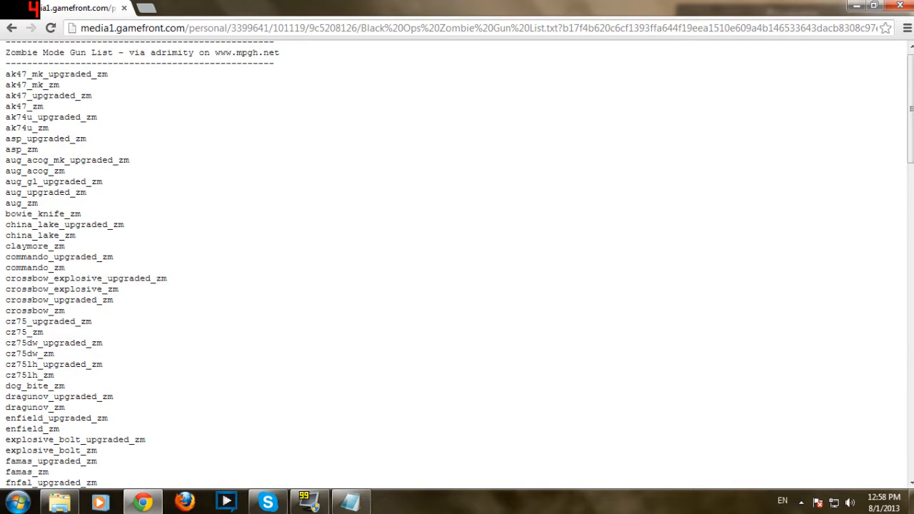
pyautogui.scroll(-3)
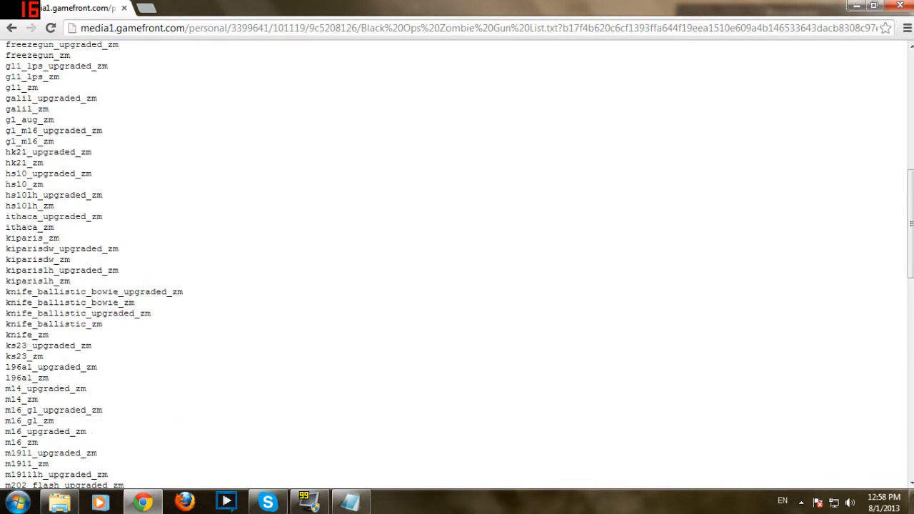
pyautogui.scroll(-3)
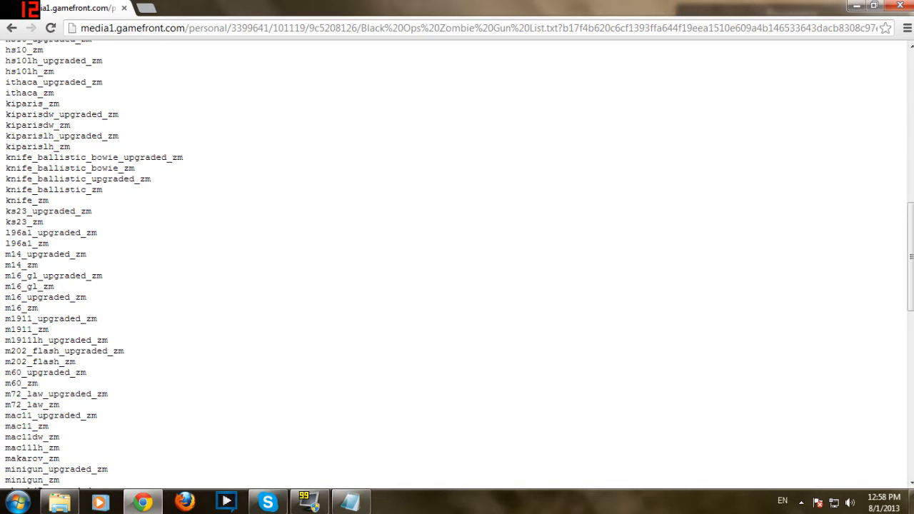
pyautogui.scroll(-3)
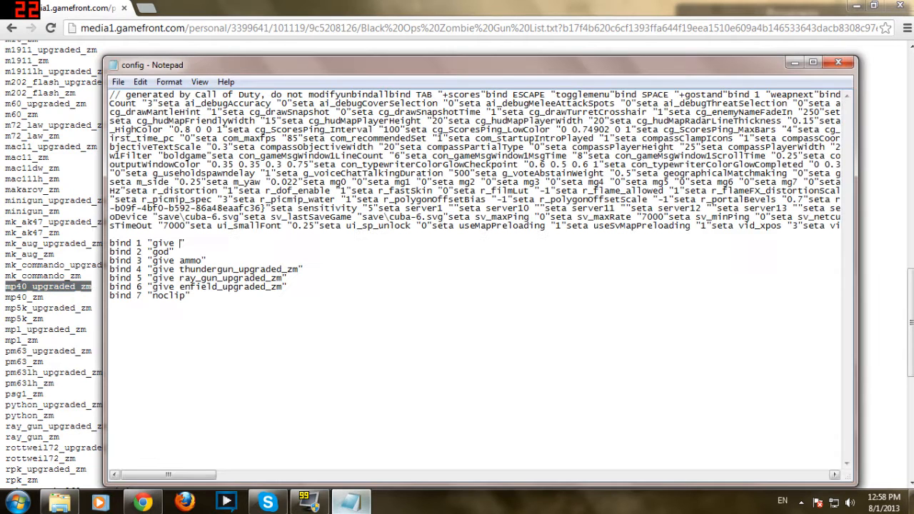
# Make bind 1 'give mp40_upgraded_zm' and delete enfield_upgraded_zm from bind 6
pyautogui.write('mp40_upgraded_zm')
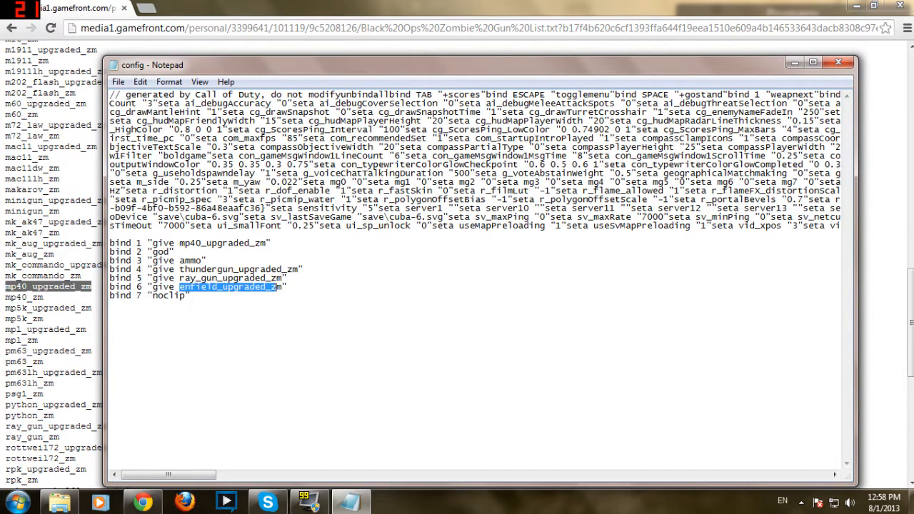
pyautogui.press('Delete')
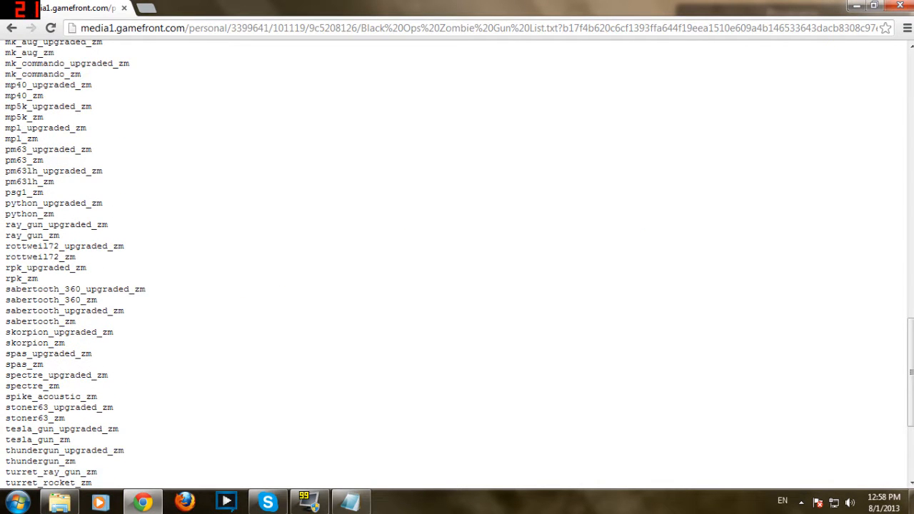
pyautogui.scroll(-3)
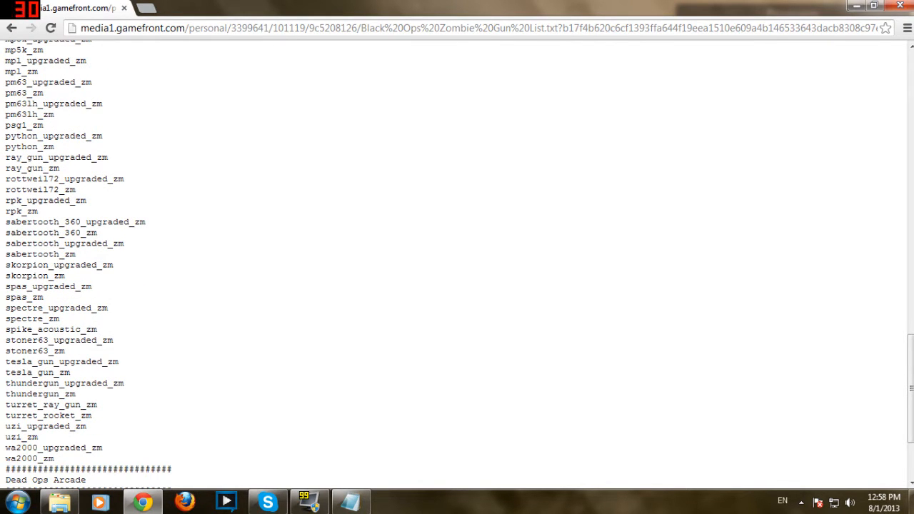
pyautogui.scroll(3)
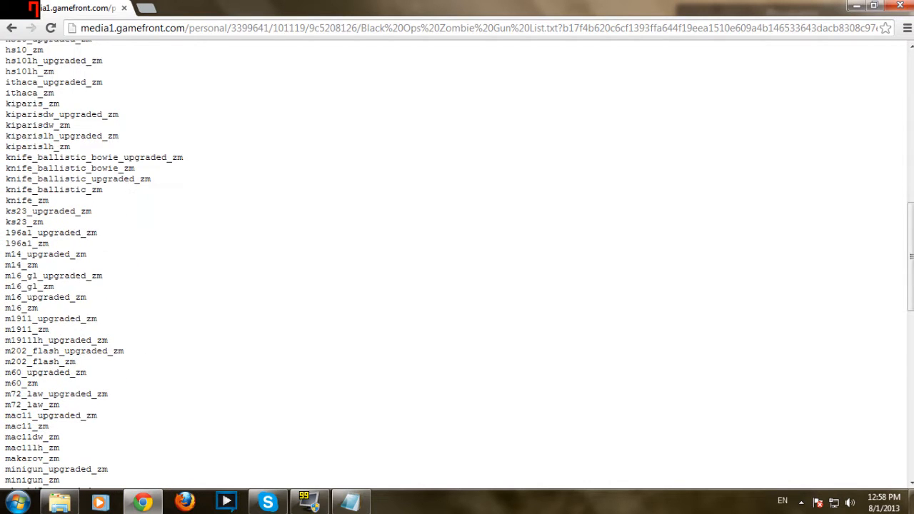
pyautogui.scroll(3)
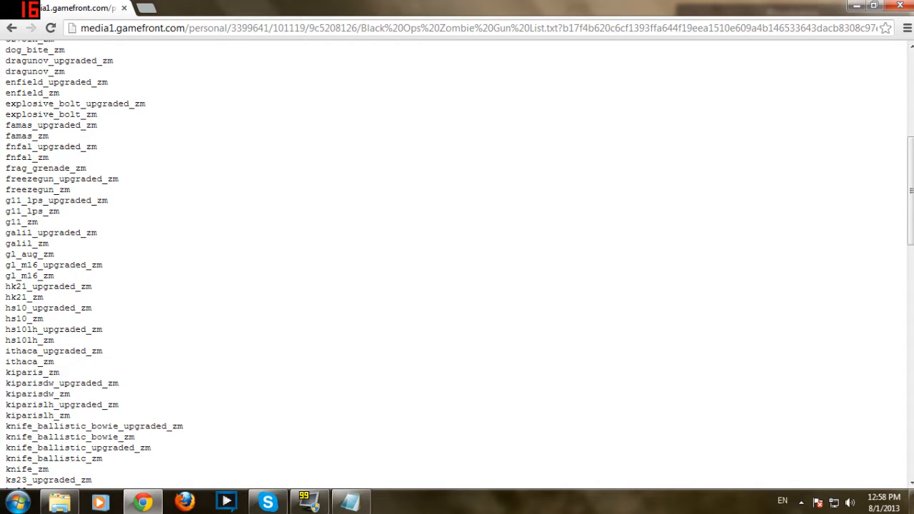
# Make bind 6 'give famas_upgraded_zm' using the name from the gun list, then close the config file
pyautogui.doubleClick(52, 125)
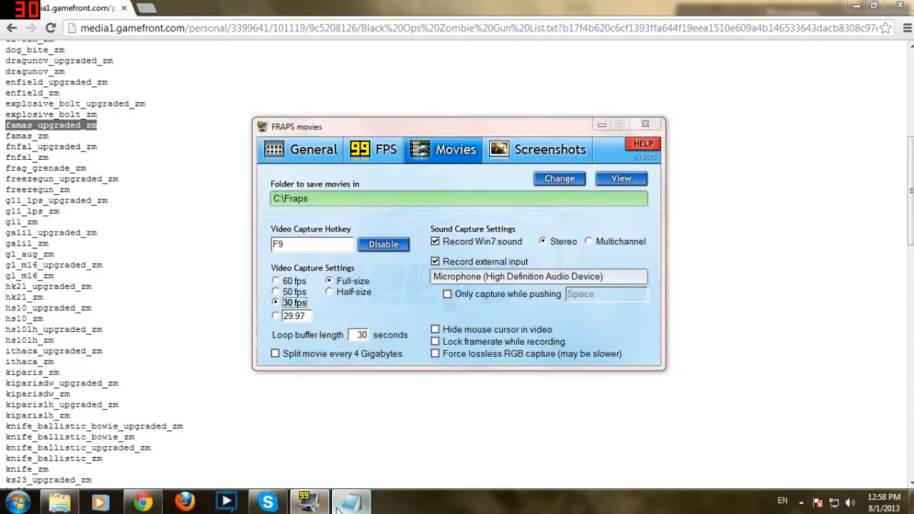
pyautogui.click(349, 500)
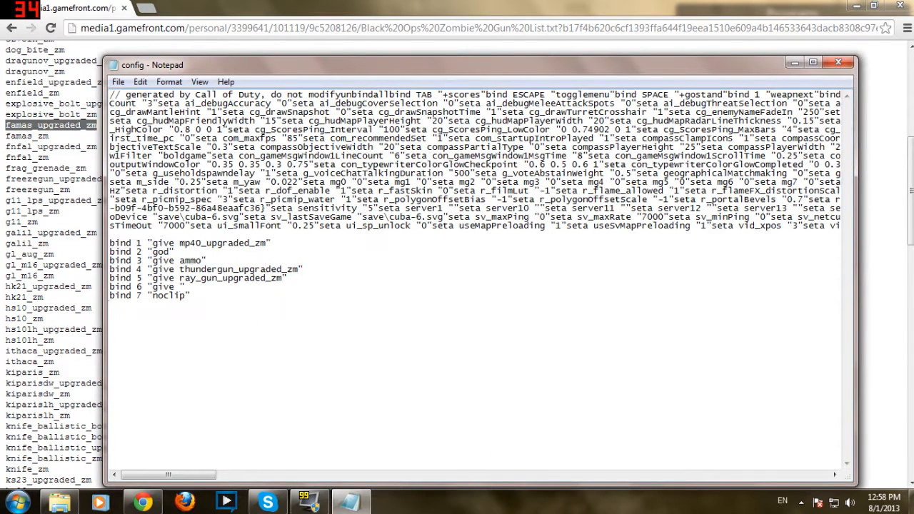
pyautogui.write('famas_upgraded_zm')
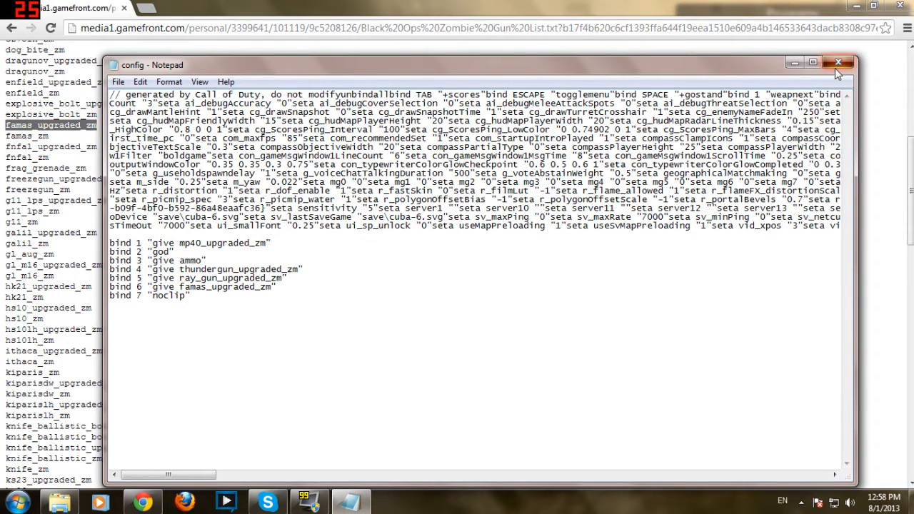
pyautogui.click(839, 63)
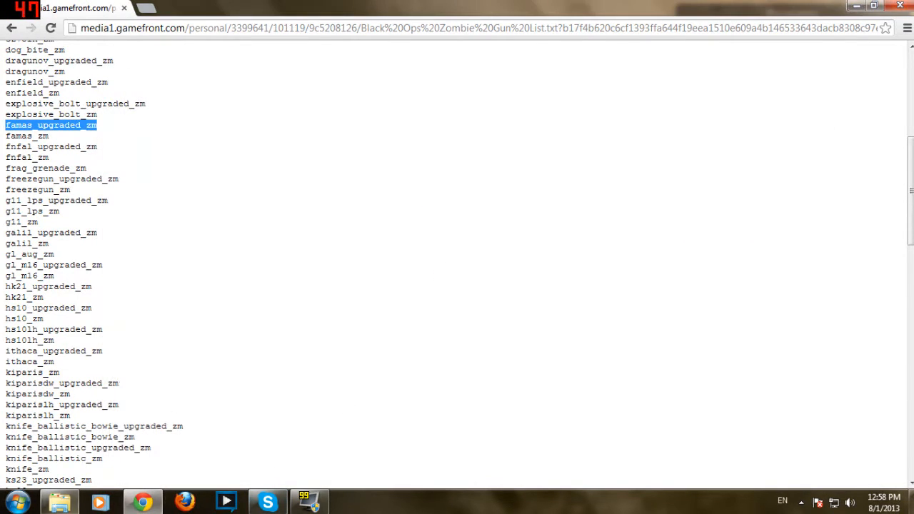
# Mark the config file Read-only in its Properties and apply it
pyautogui.rightClick(223, 146)
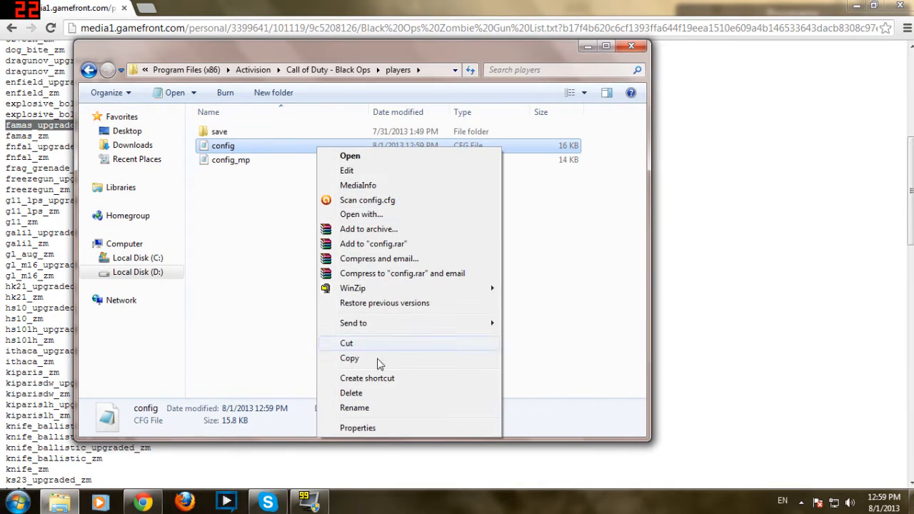
pyautogui.click(357, 429)
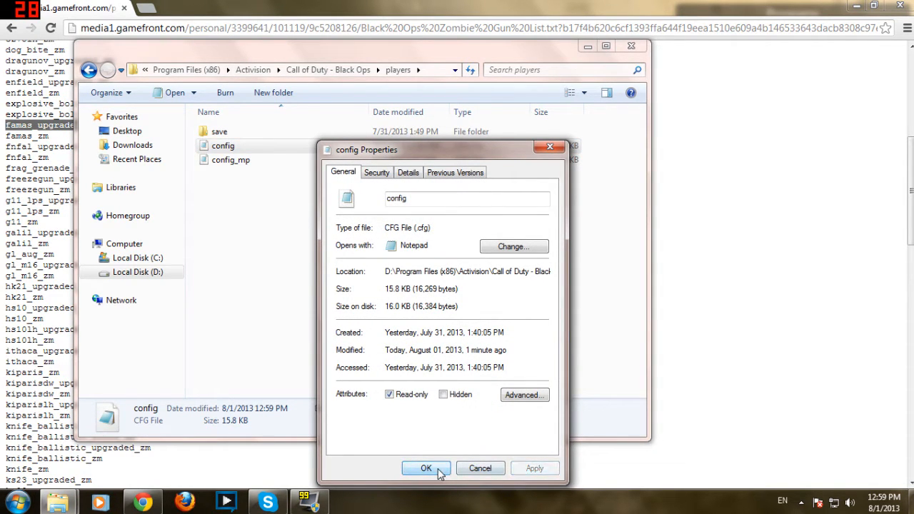
pyautogui.click(425, 469)
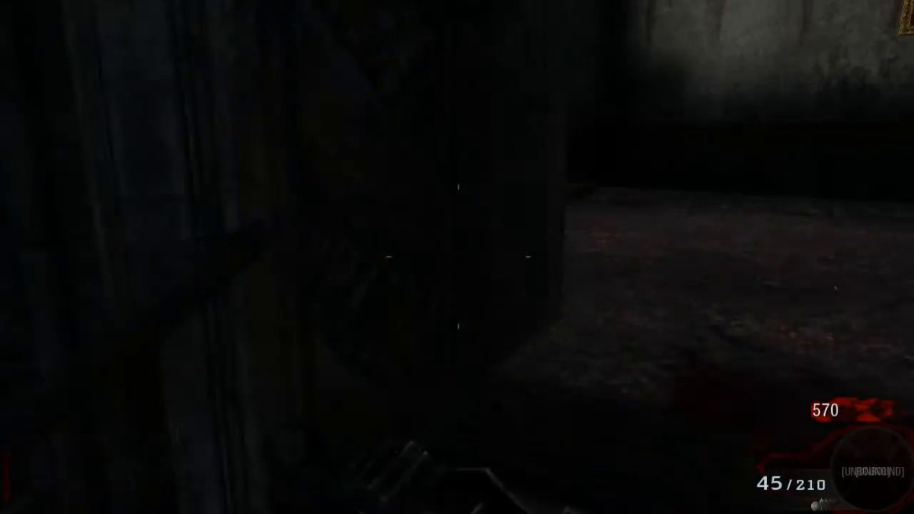
# Start a Black Ops Zombies match and spawn into the map
pyautogui.click(457, 257)
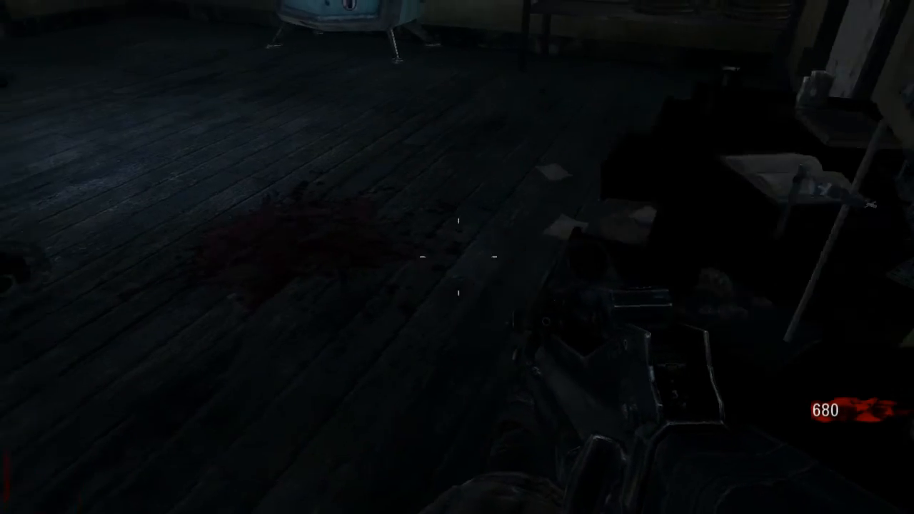
pyautogui.moveTo(457, 257)
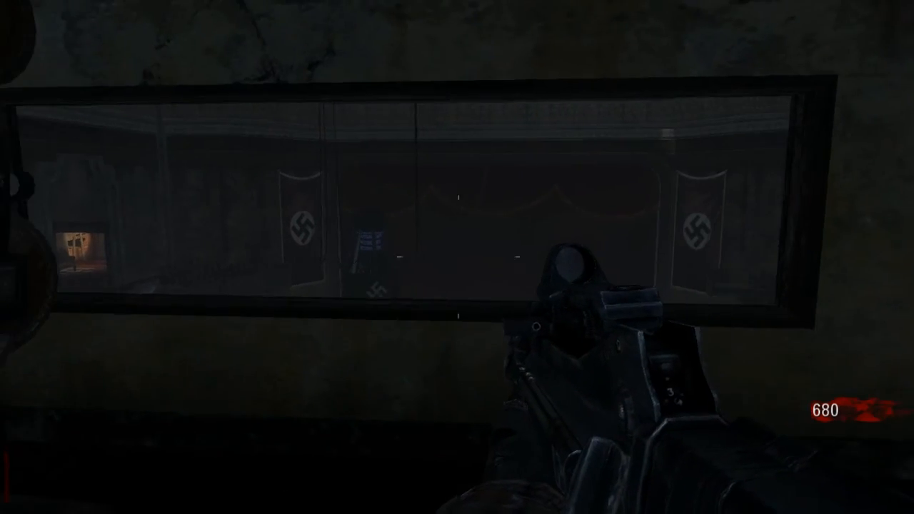
pyautogui.moveTo(457, 258)
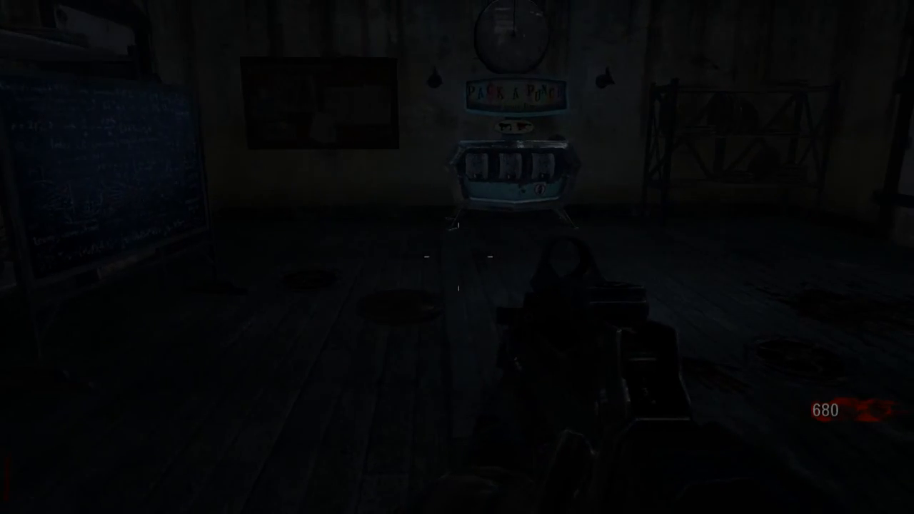